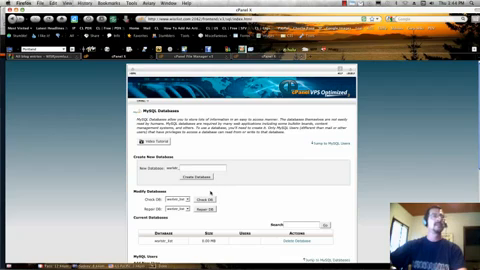
Create the new MySQL database for the Joomla site and dismiss the confirmation.
scroll(down, 3)
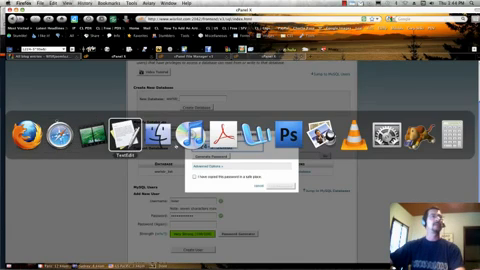
click(120, 130)
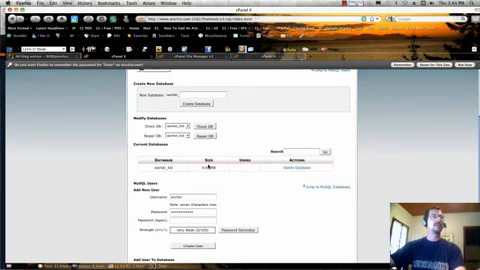
Move down to the Add New User section to set up the Joomla database user.
scroll(down, 3)
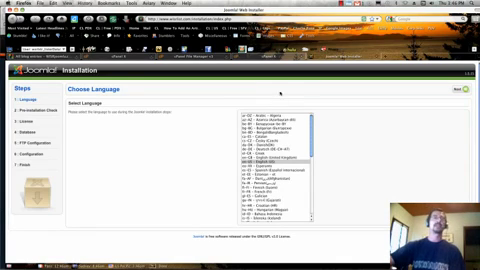
Keep the selected language and advance the Joomla installer to the Pre-installation Check.
click(290, 156)
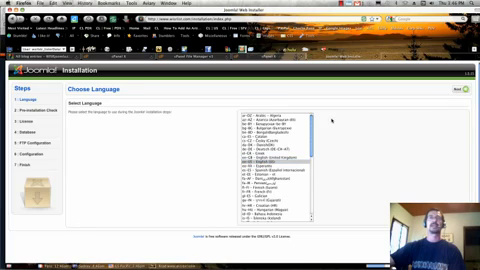
click(448, 98)
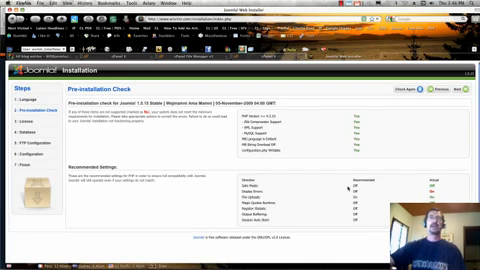